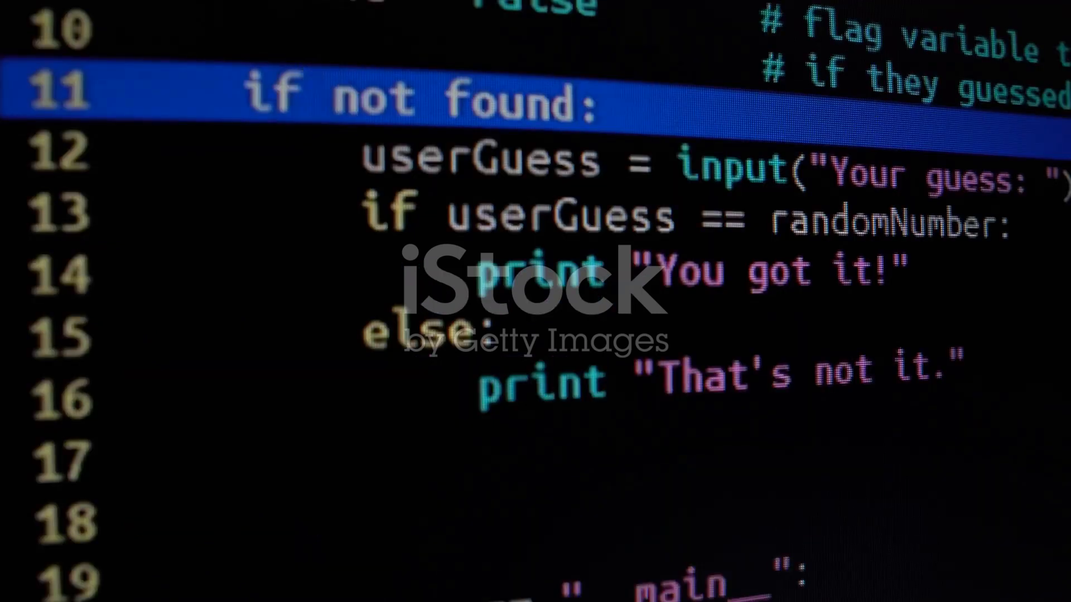
pyautogui.write('while')
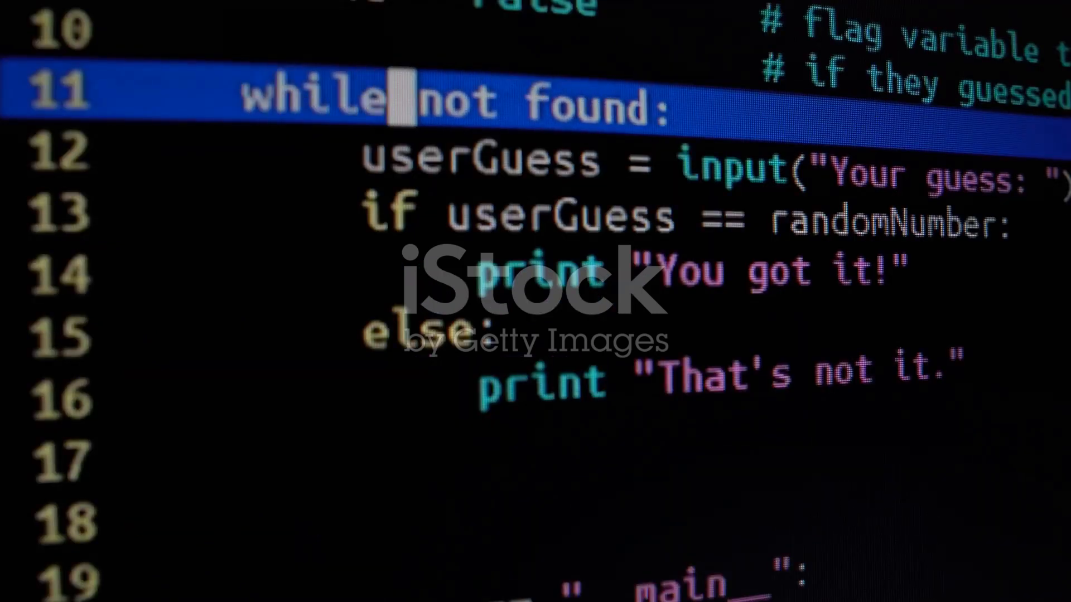